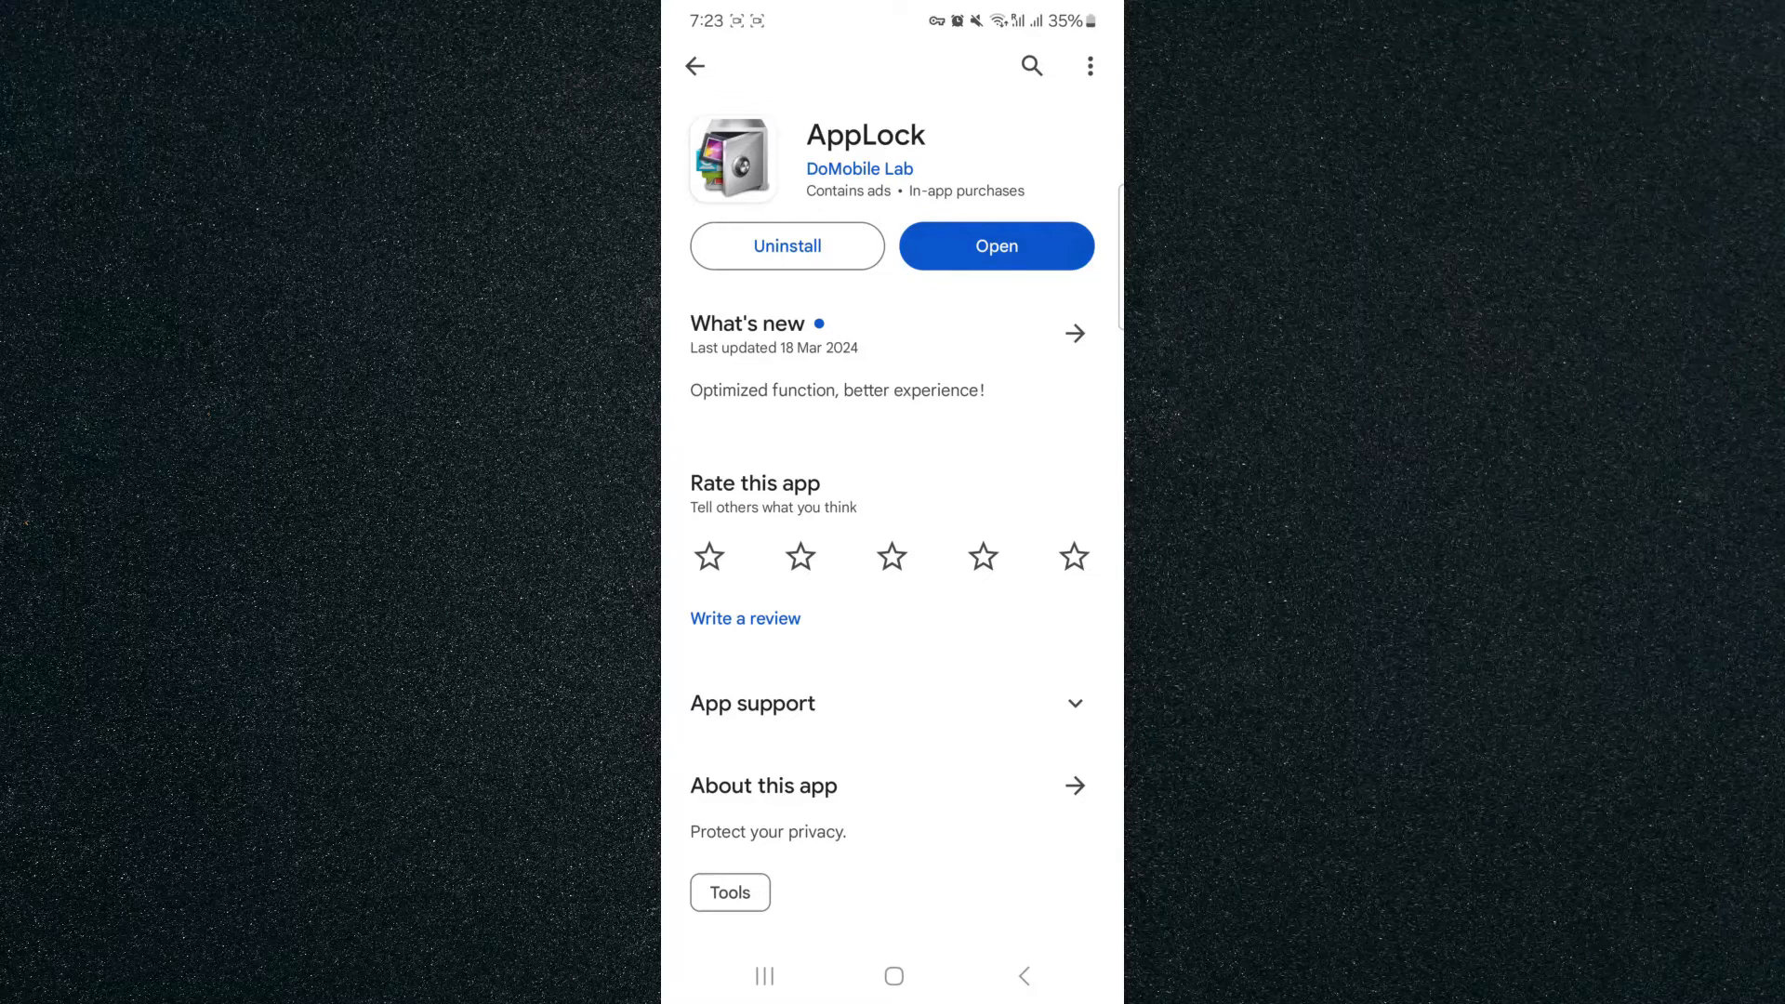
- Open the newly installed AppLock from its Play Store page
left_click(995, 246)
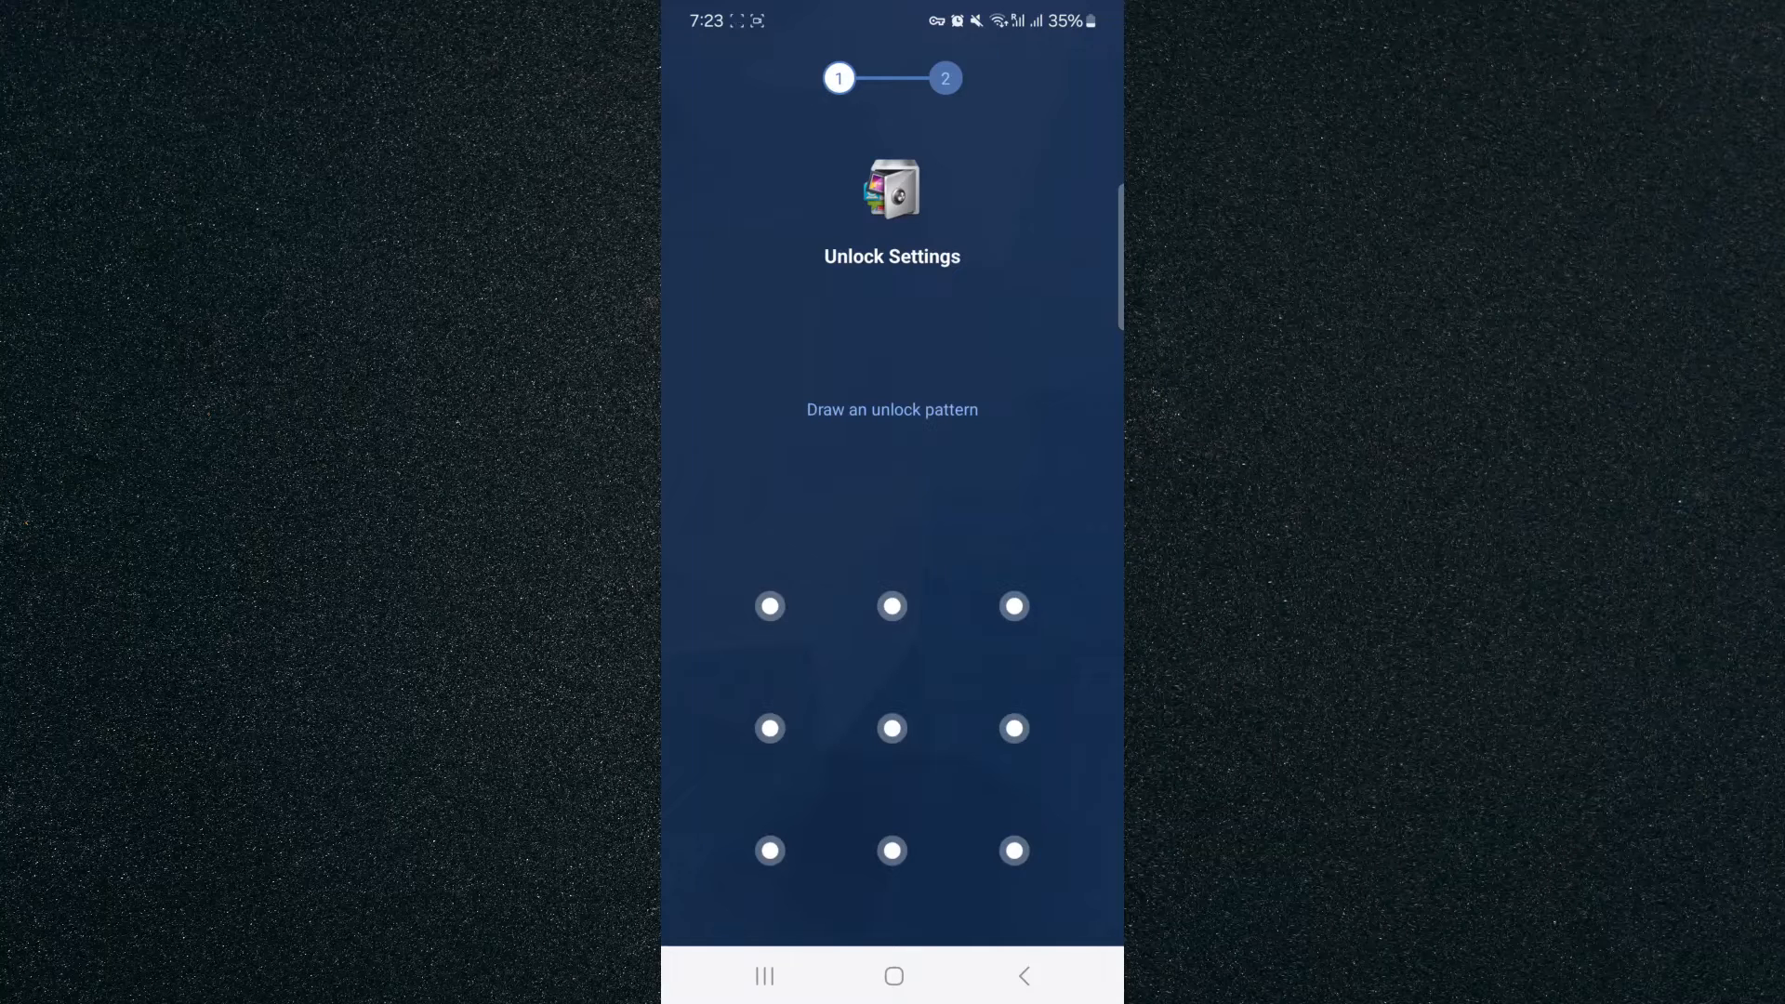
- Draw the unlock pattern on AppLock's Unlock Settings screen
left_click_drag(770, 605, 892, 851)
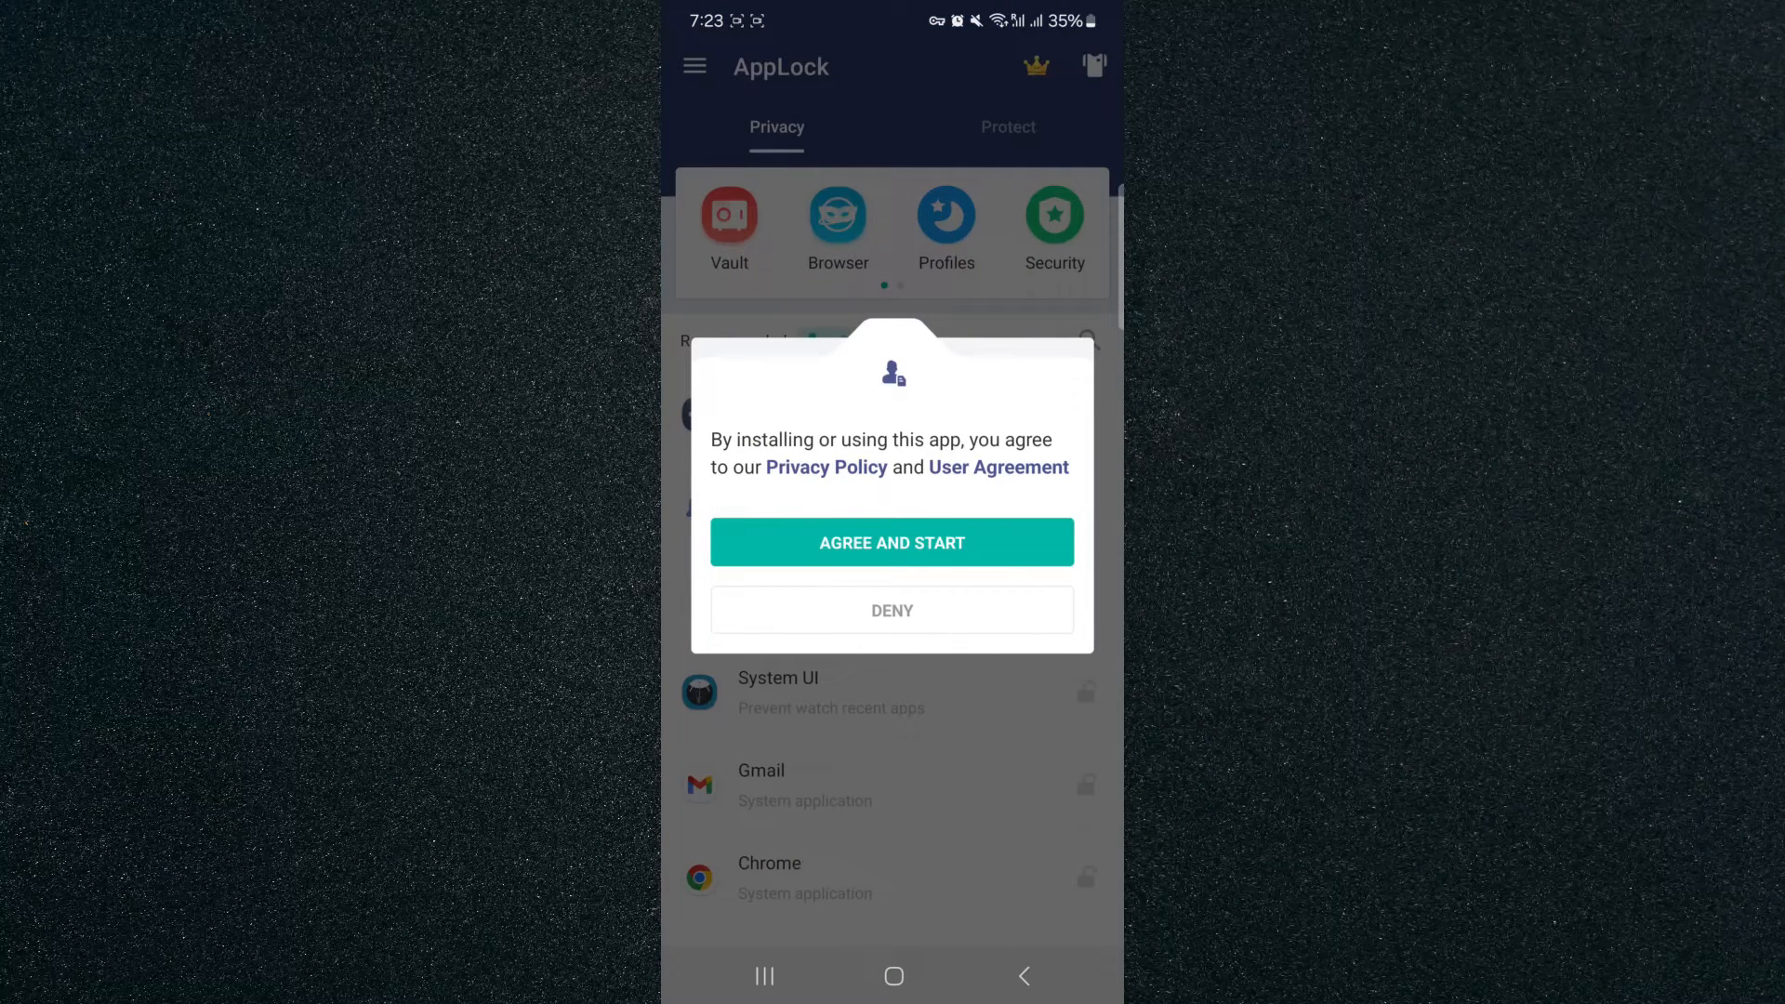
- Agree to AppLock's terms and scroll the Recommended list past Instagram
left_click(892, 542)
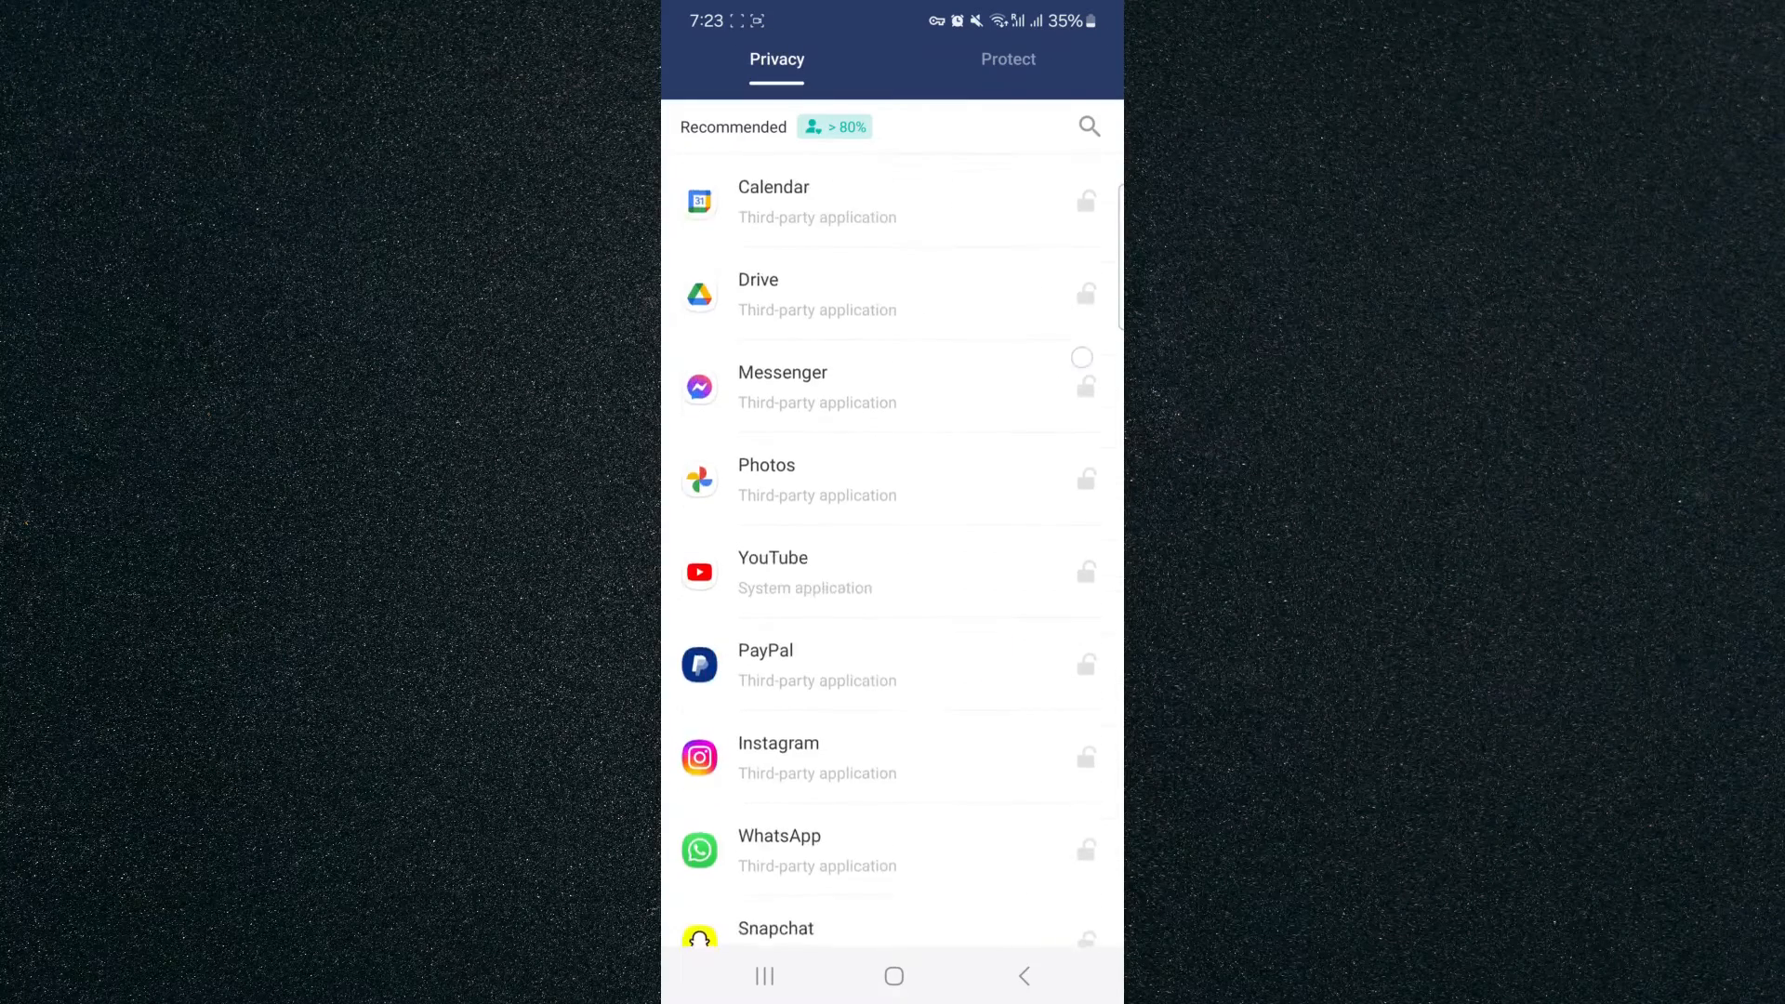
scroll("down", 3)
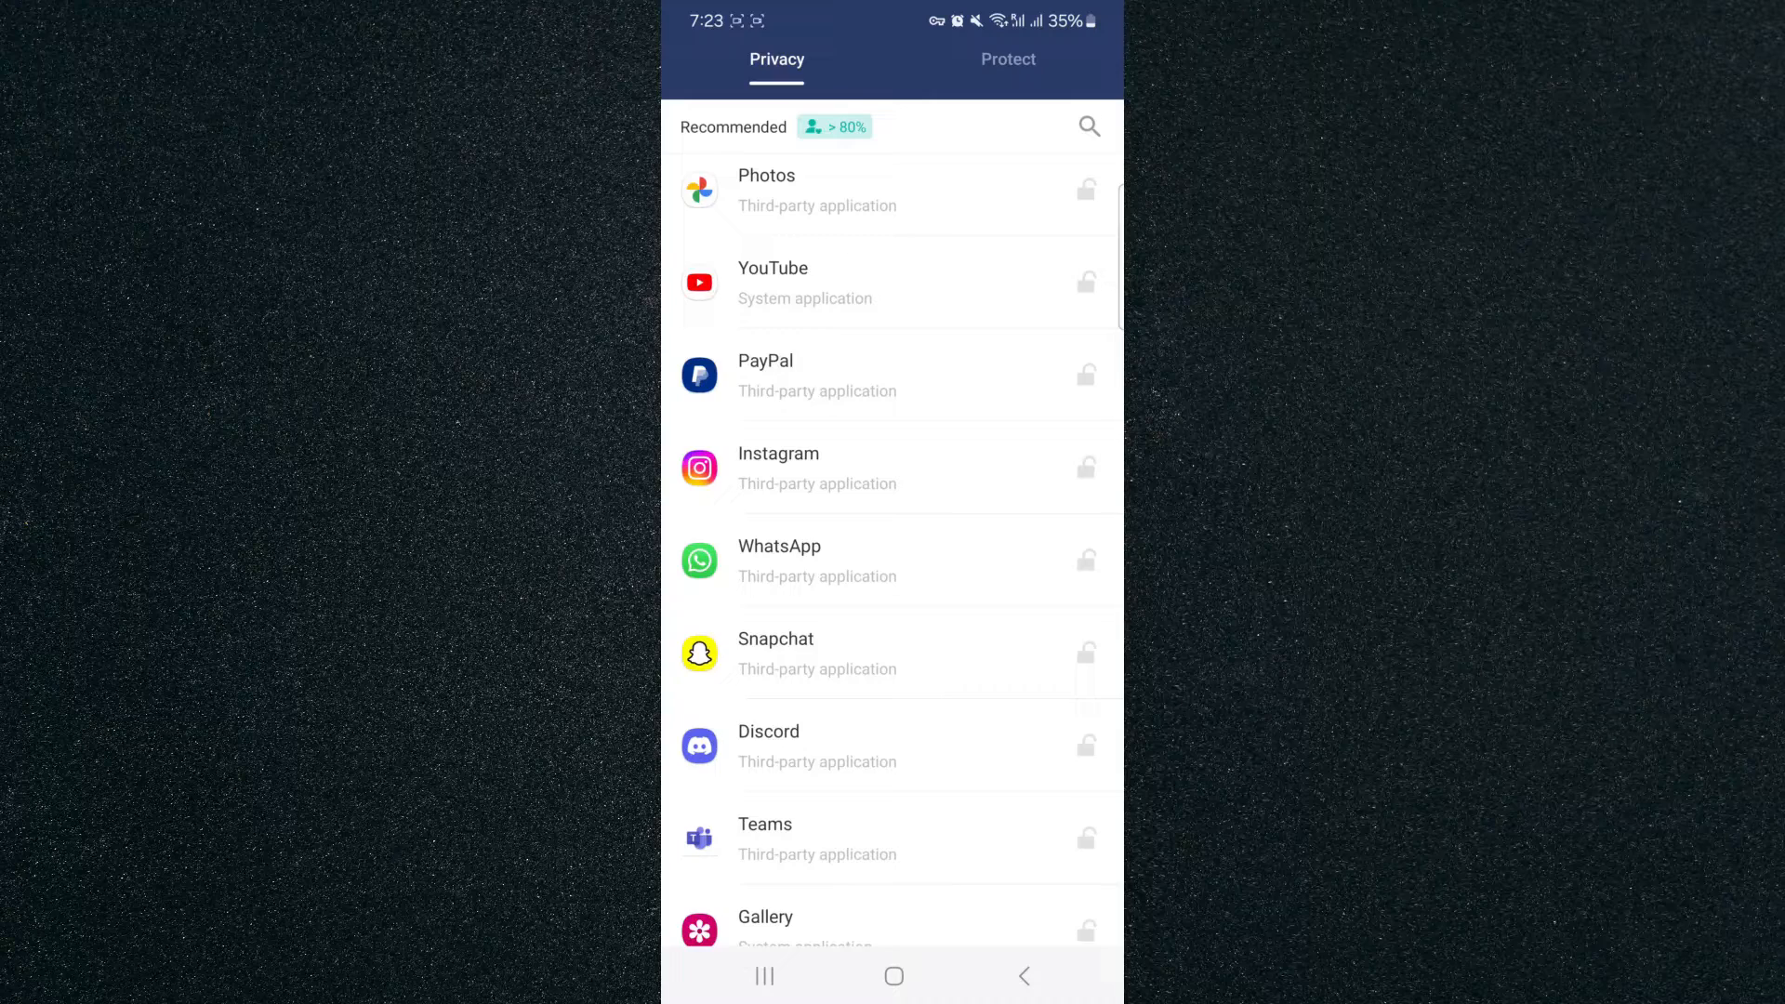
scroll("down", 3)
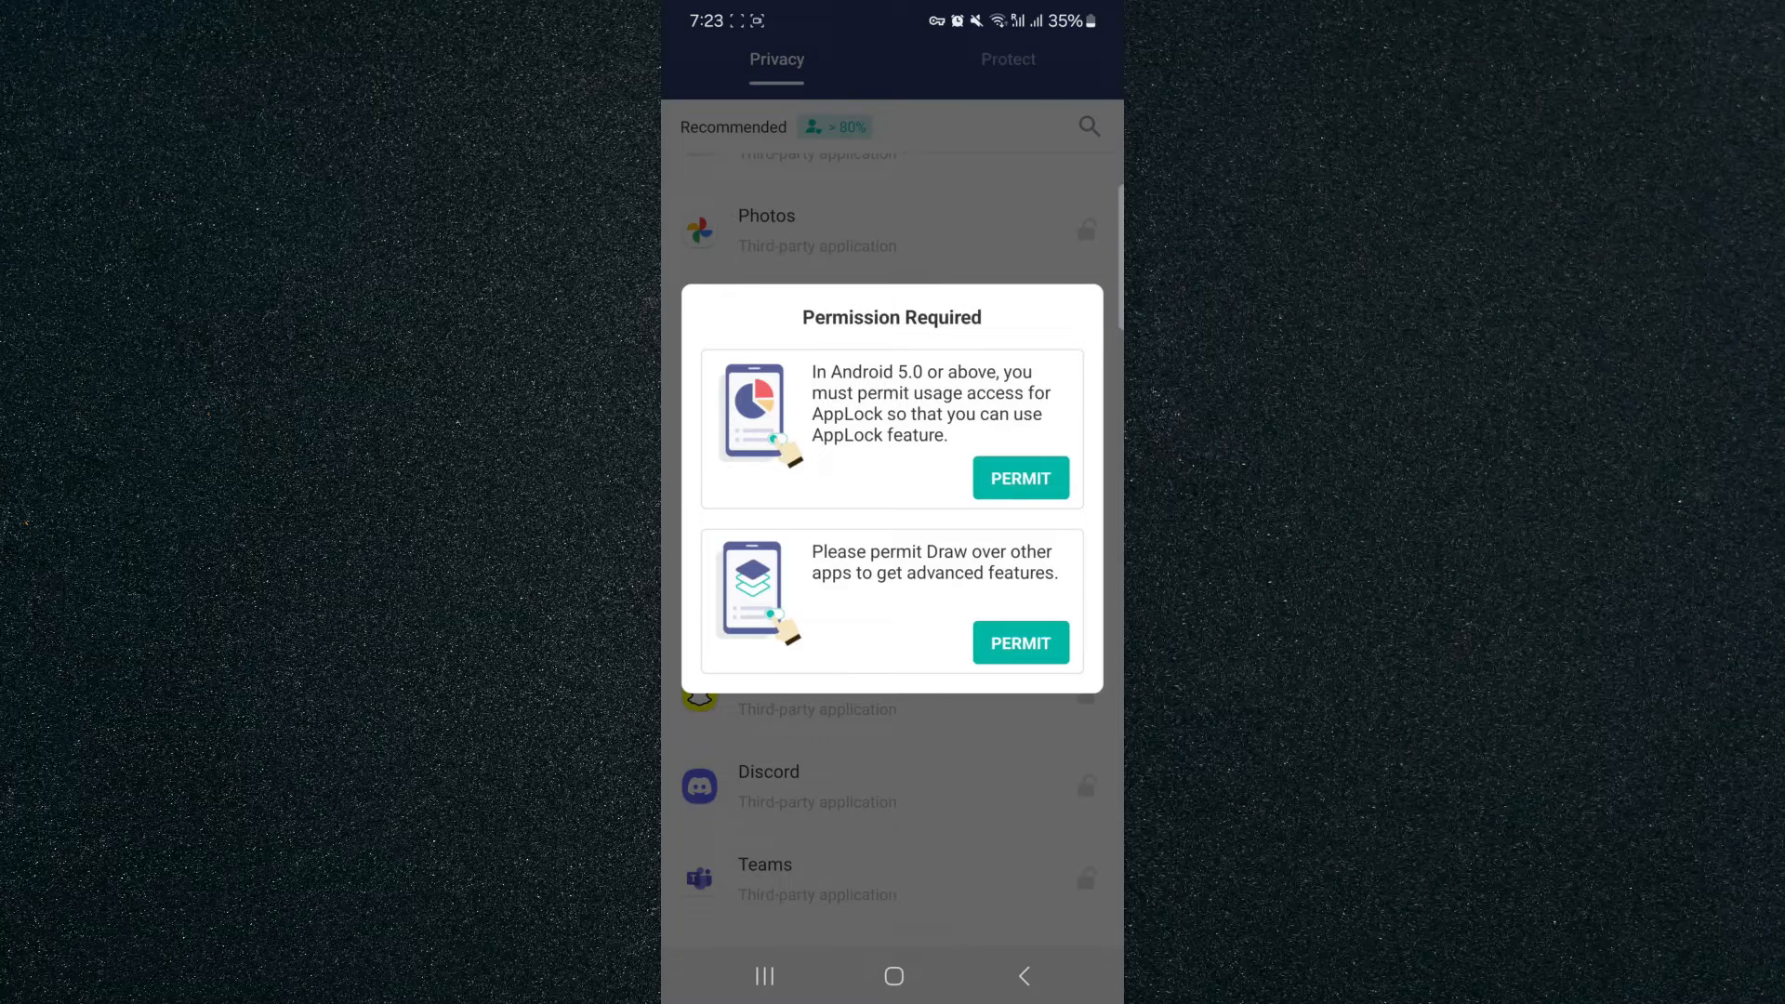
- Permit usage access and switch on AppLock's Usage data access toggle
left_click(1019, 477)
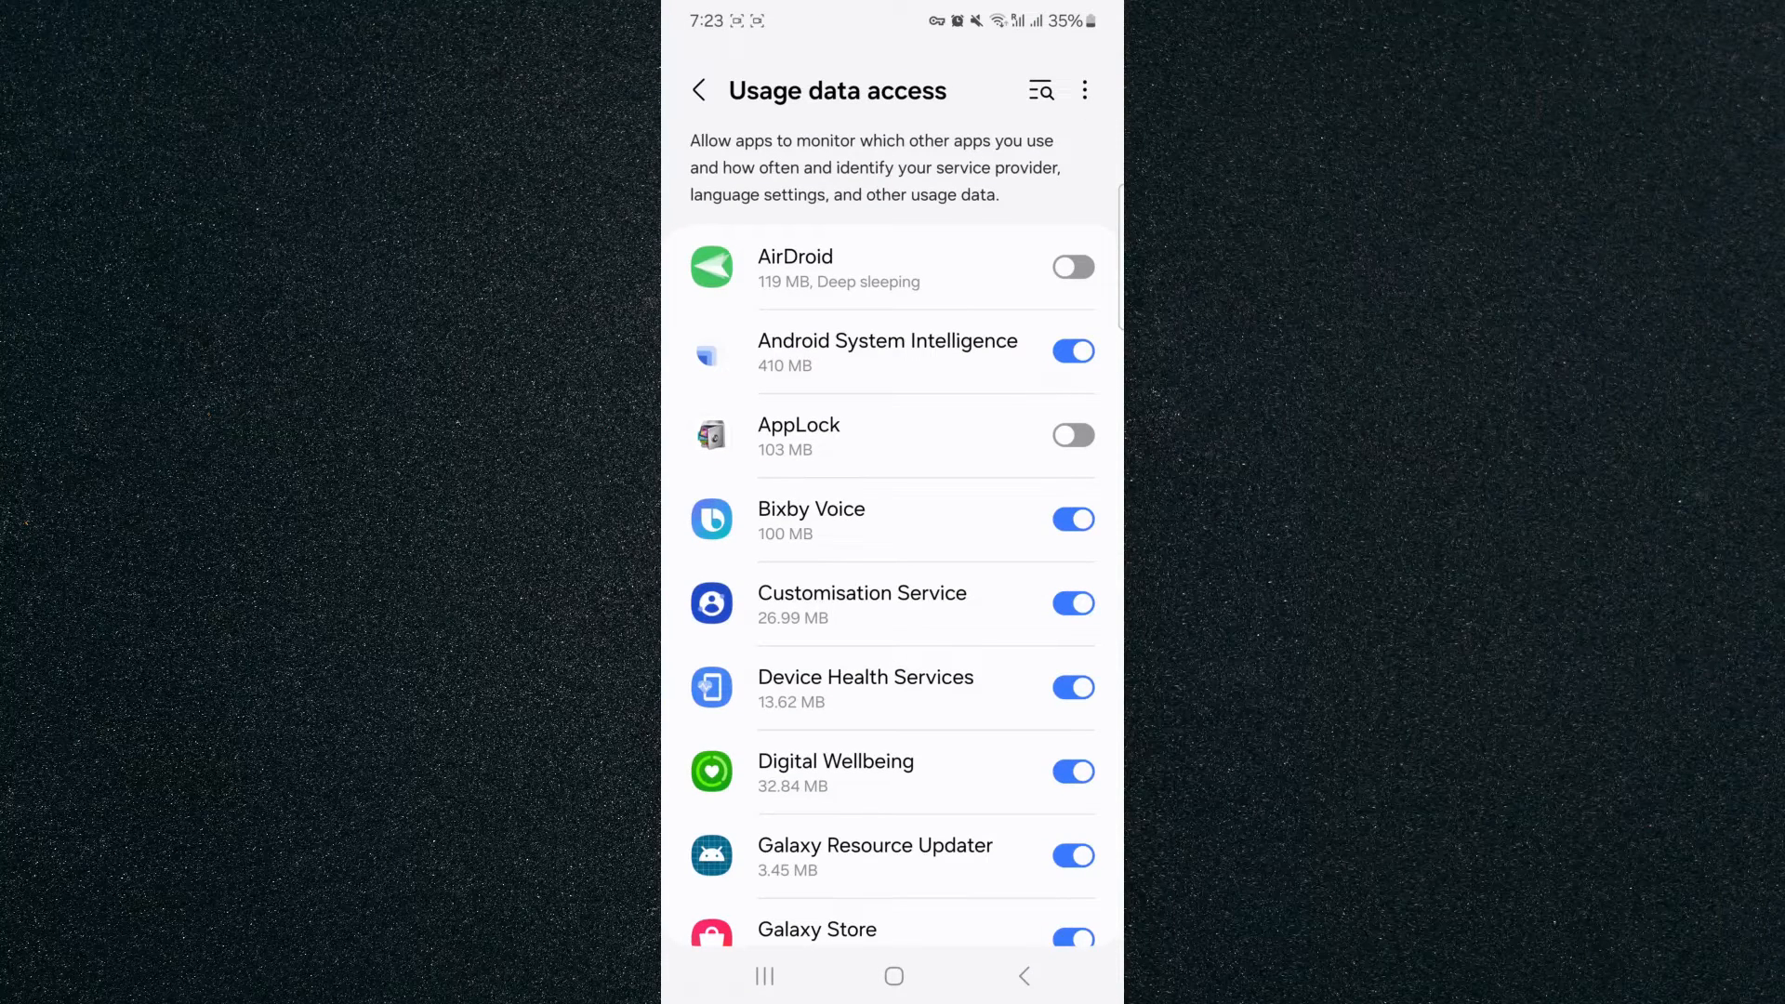
left_click(1072, 436)
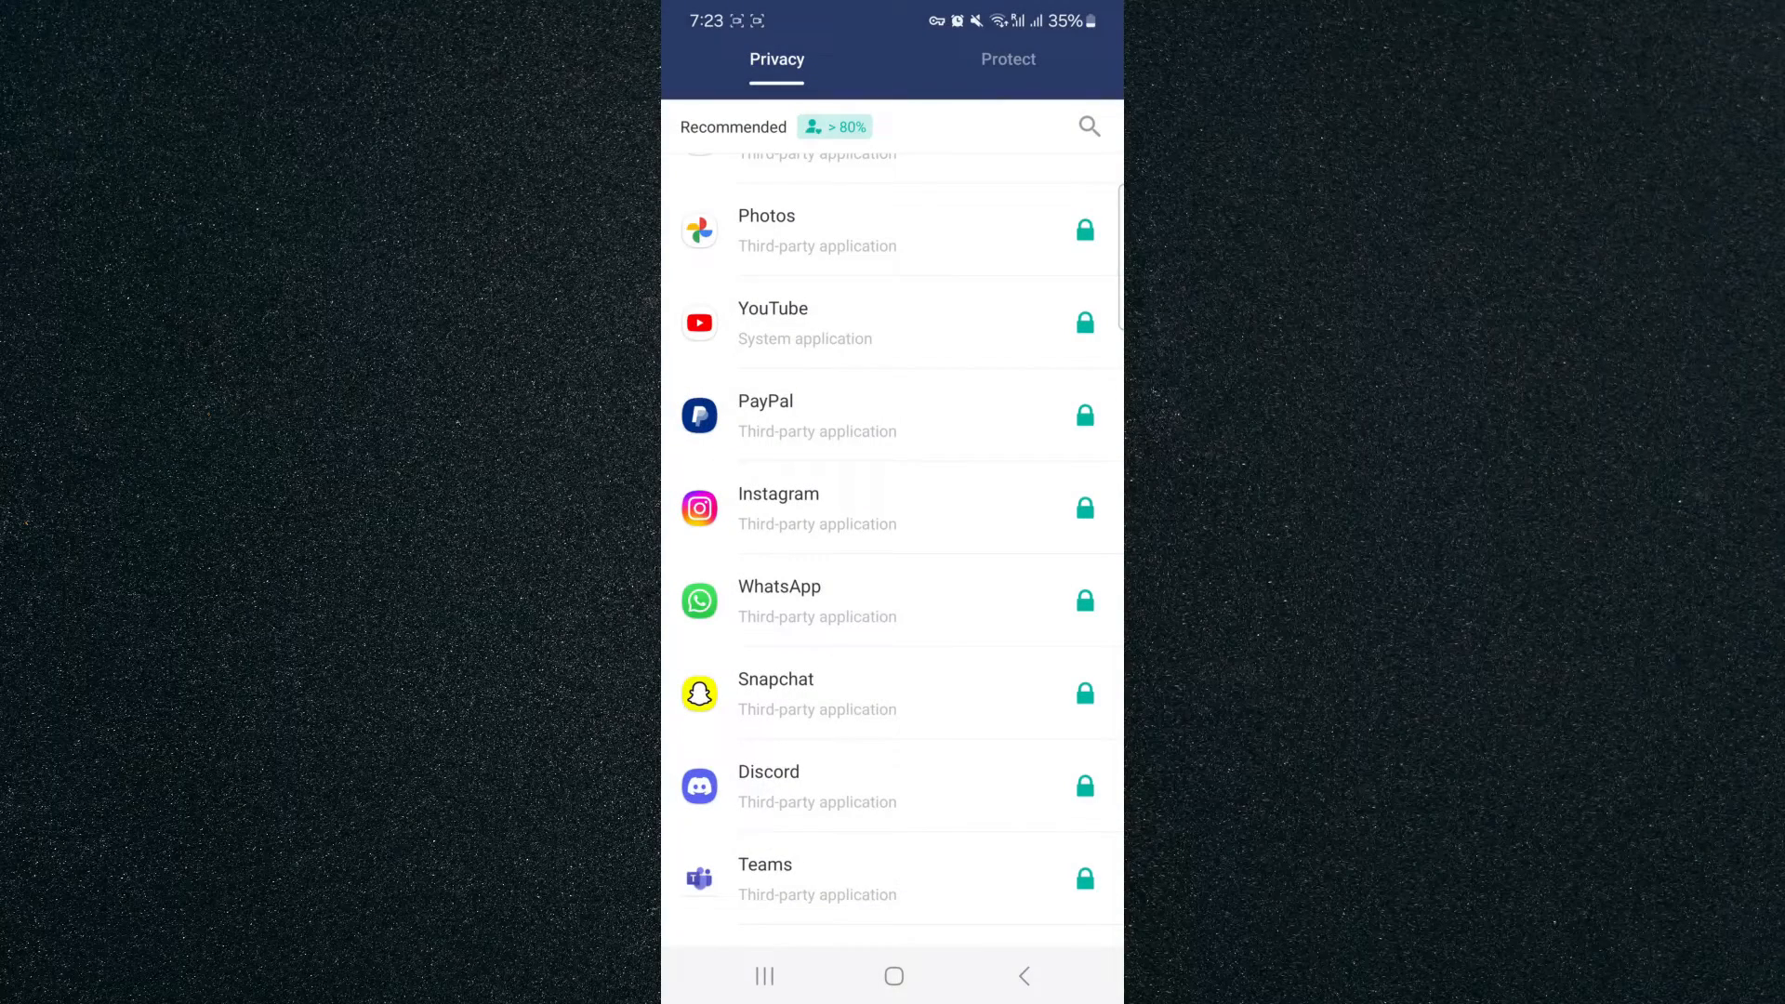
- Toggle Instagram's lock icon off and back on, then go to the home screen
scroll("down", 3)
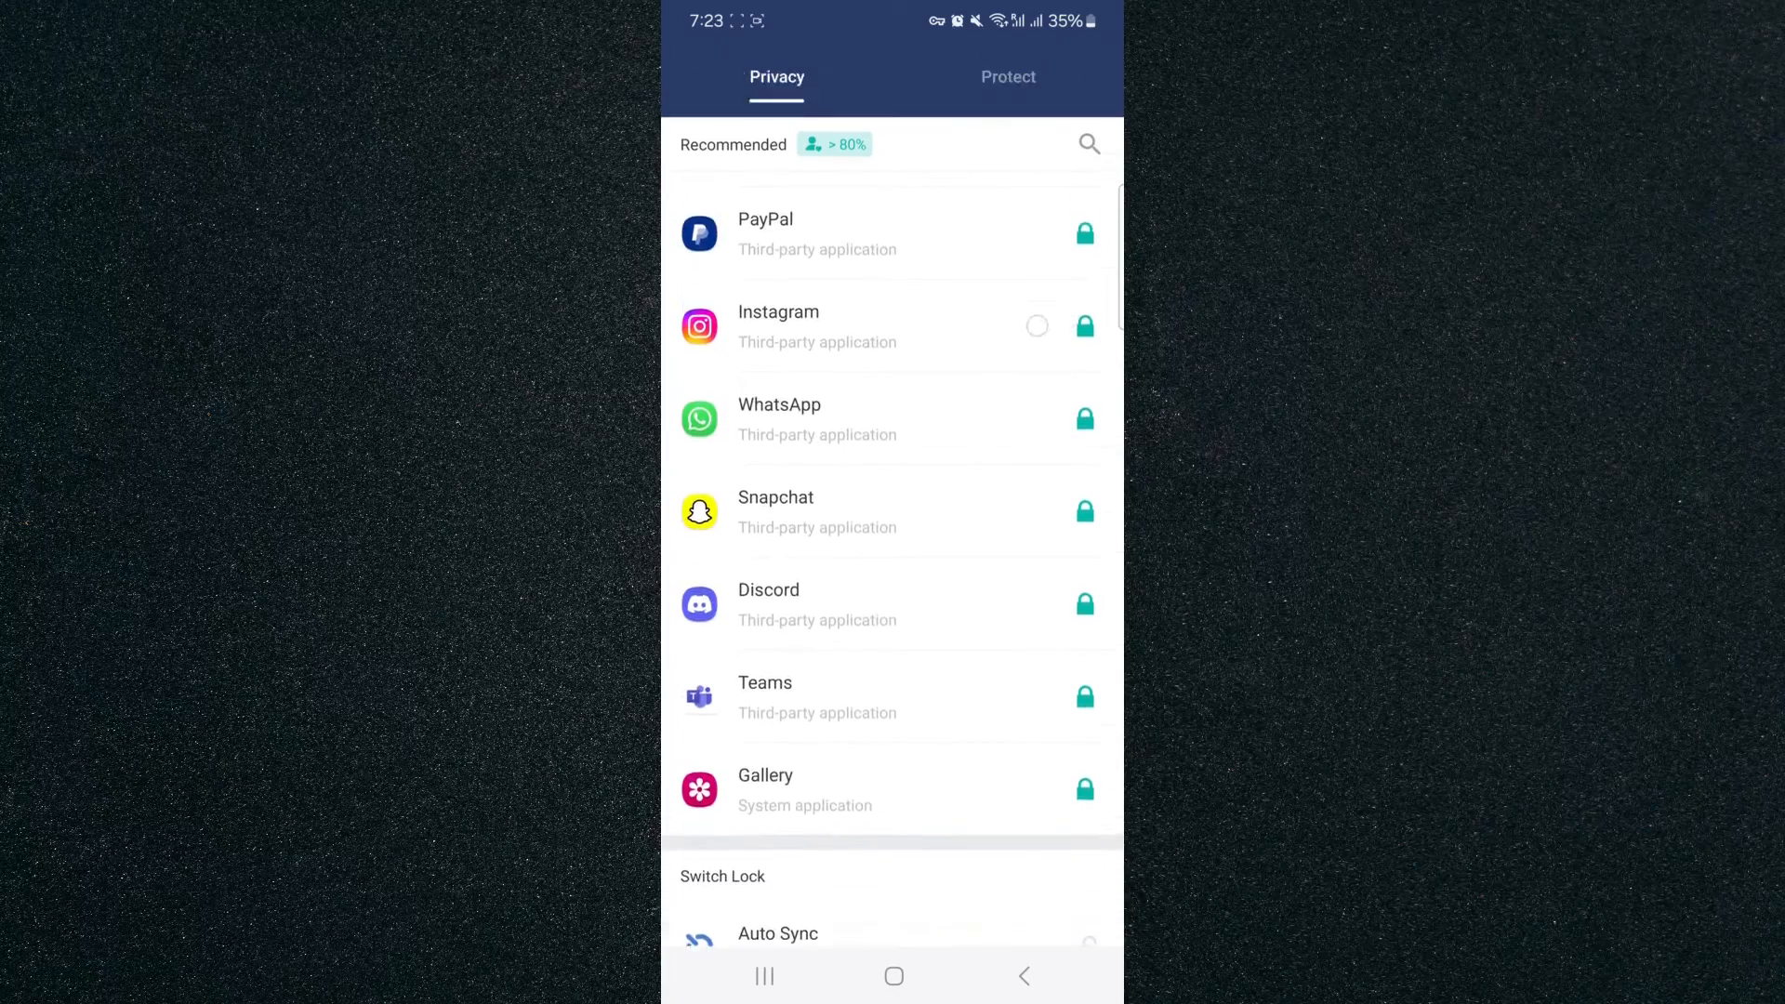
scroll("down", 3)
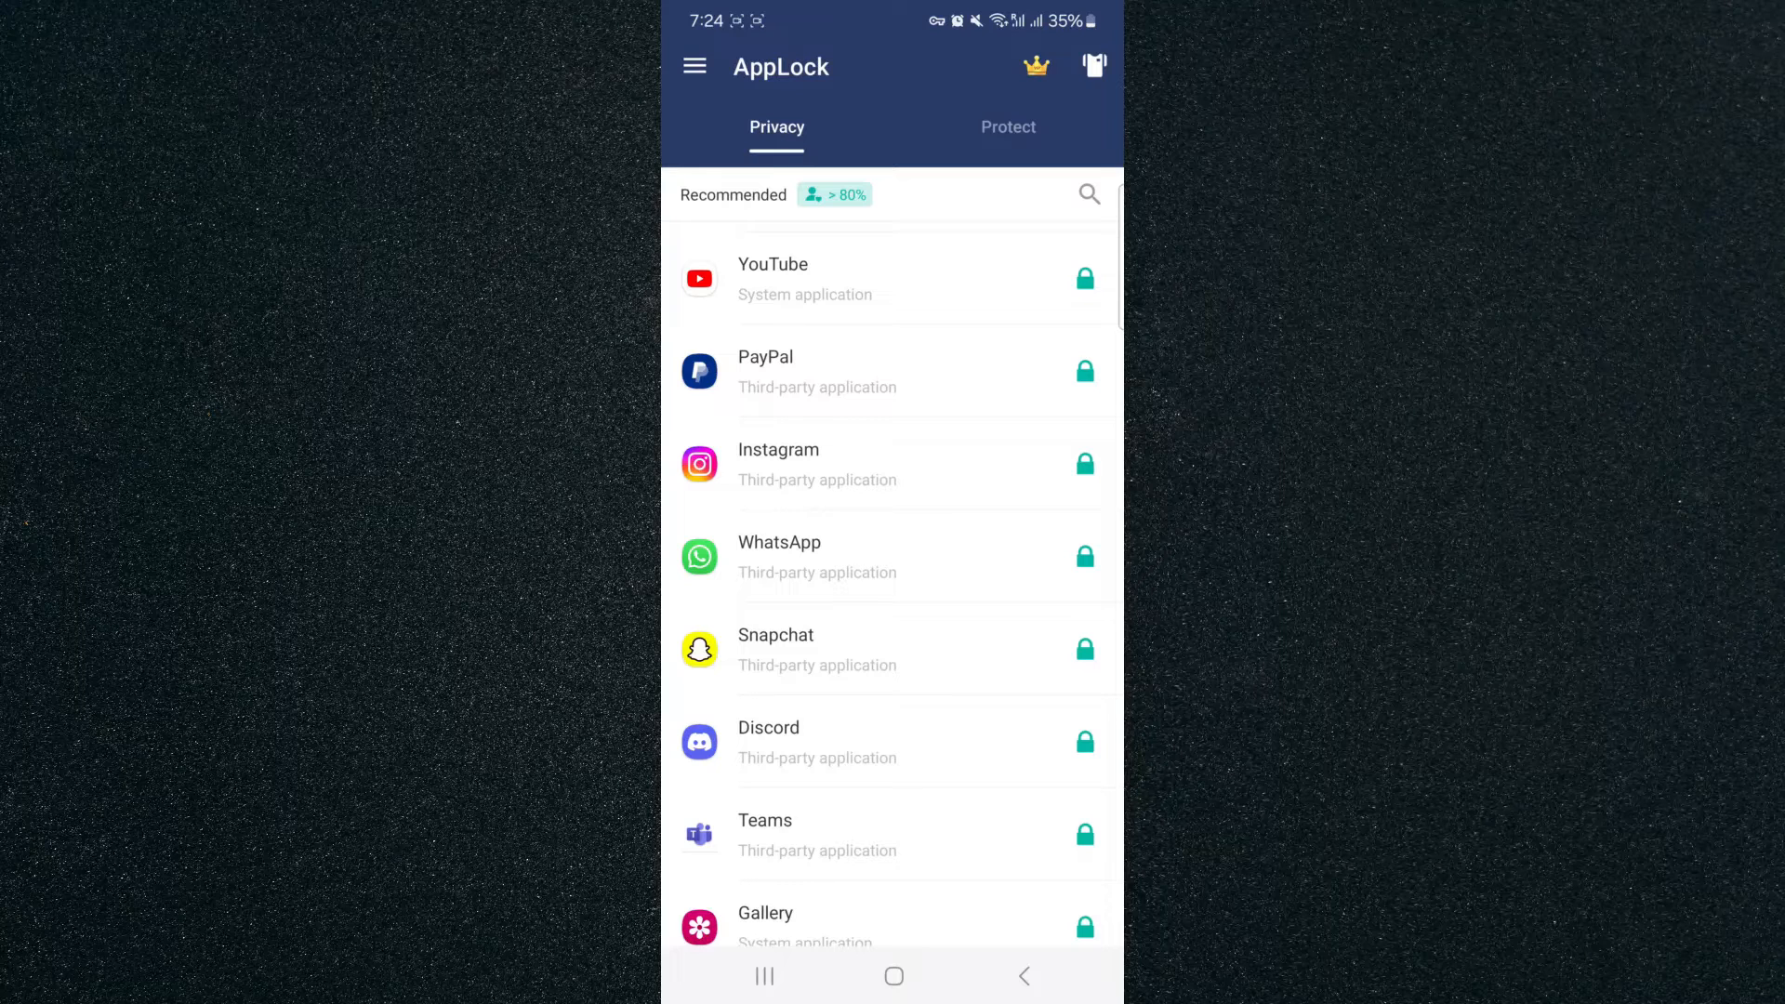
left_click(1083, 463)
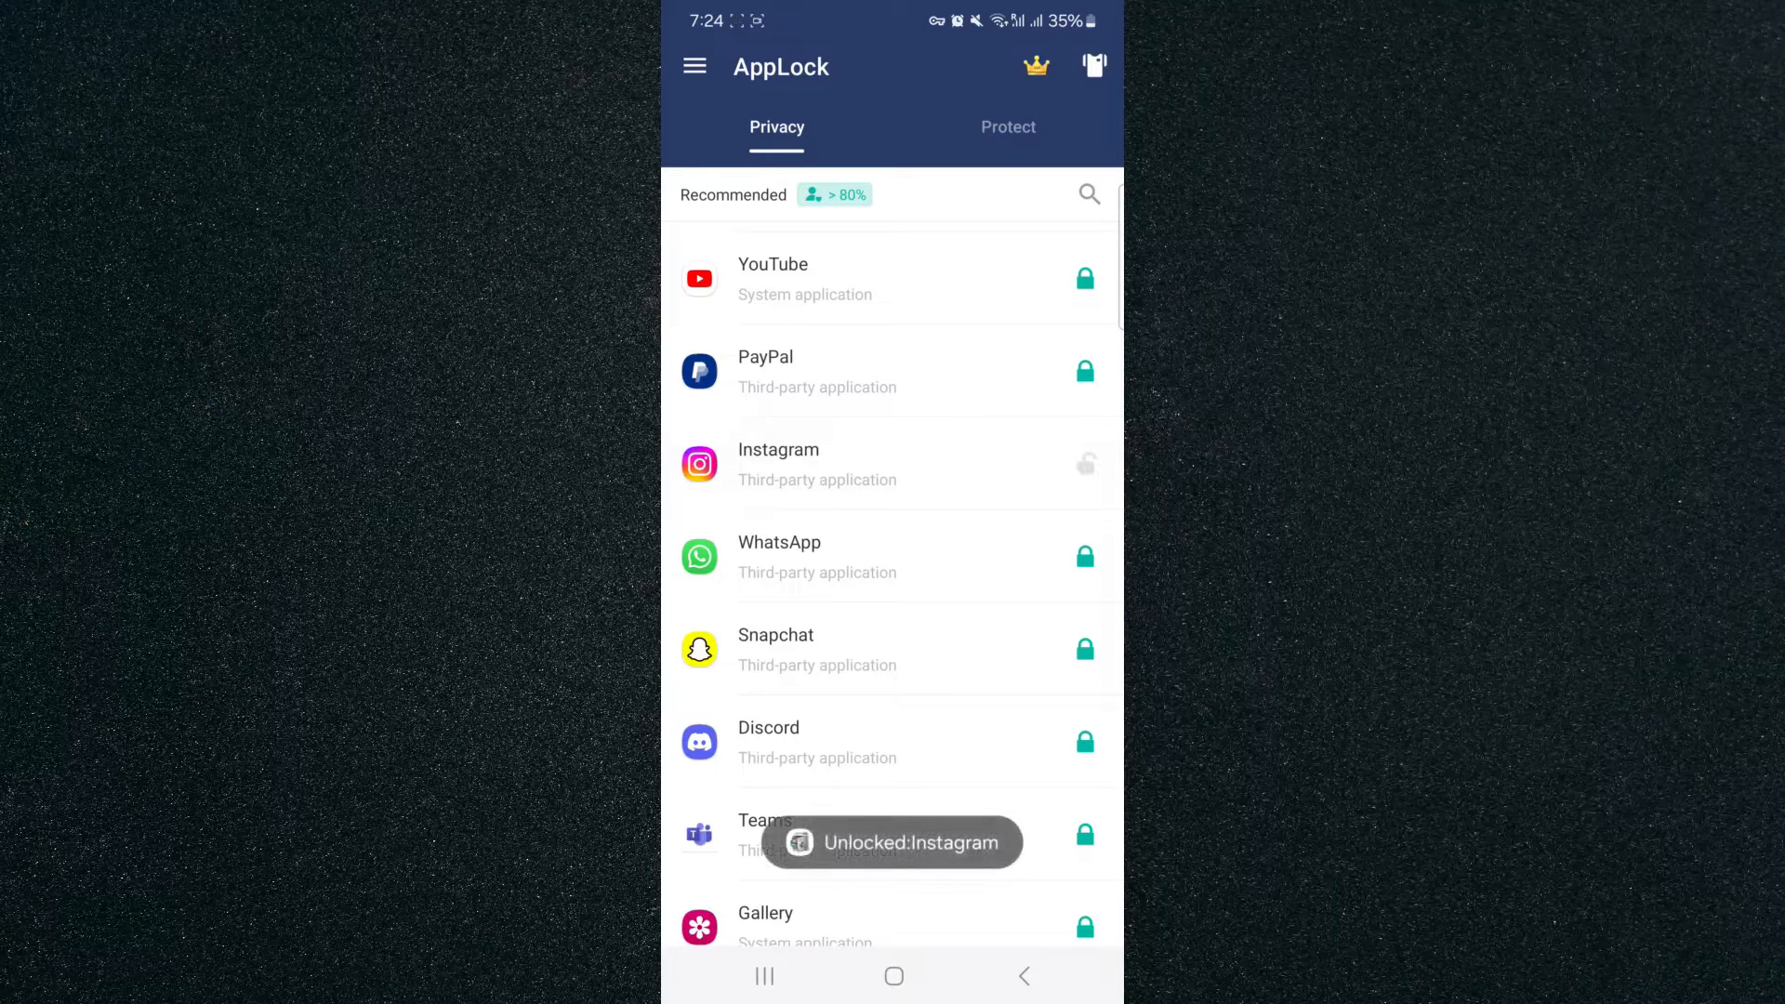
left_click(1085, 463)
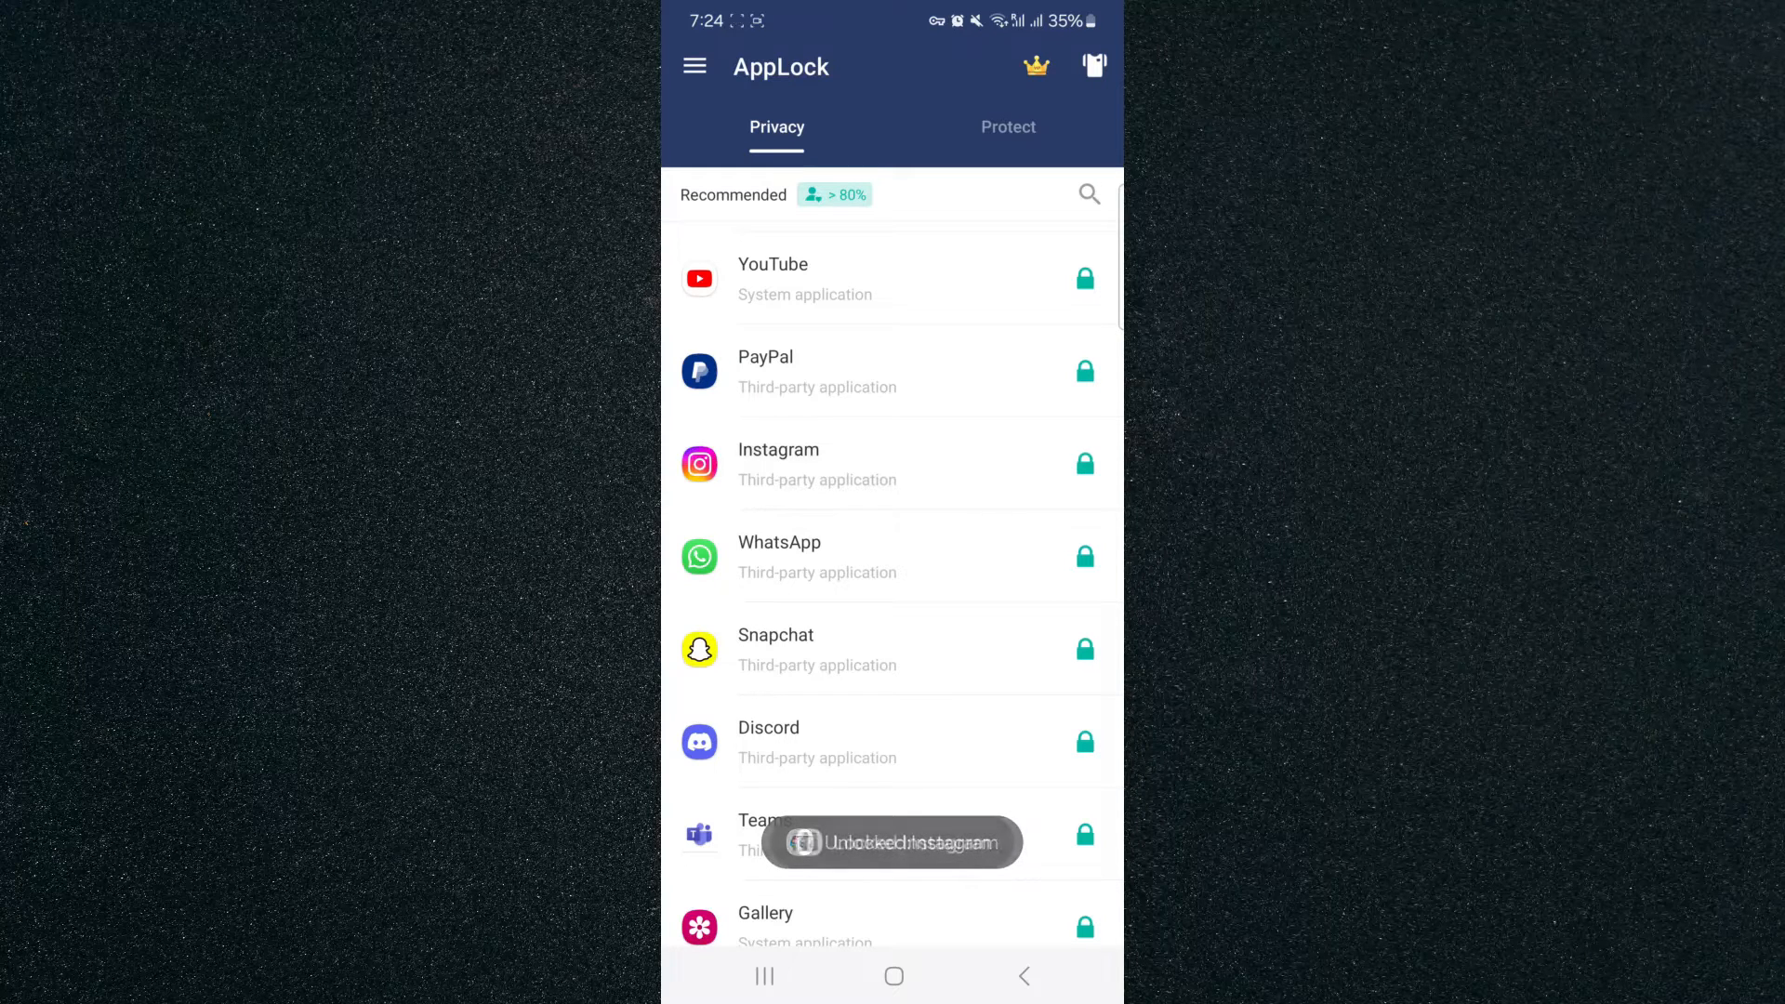
left_click(1082, 462)
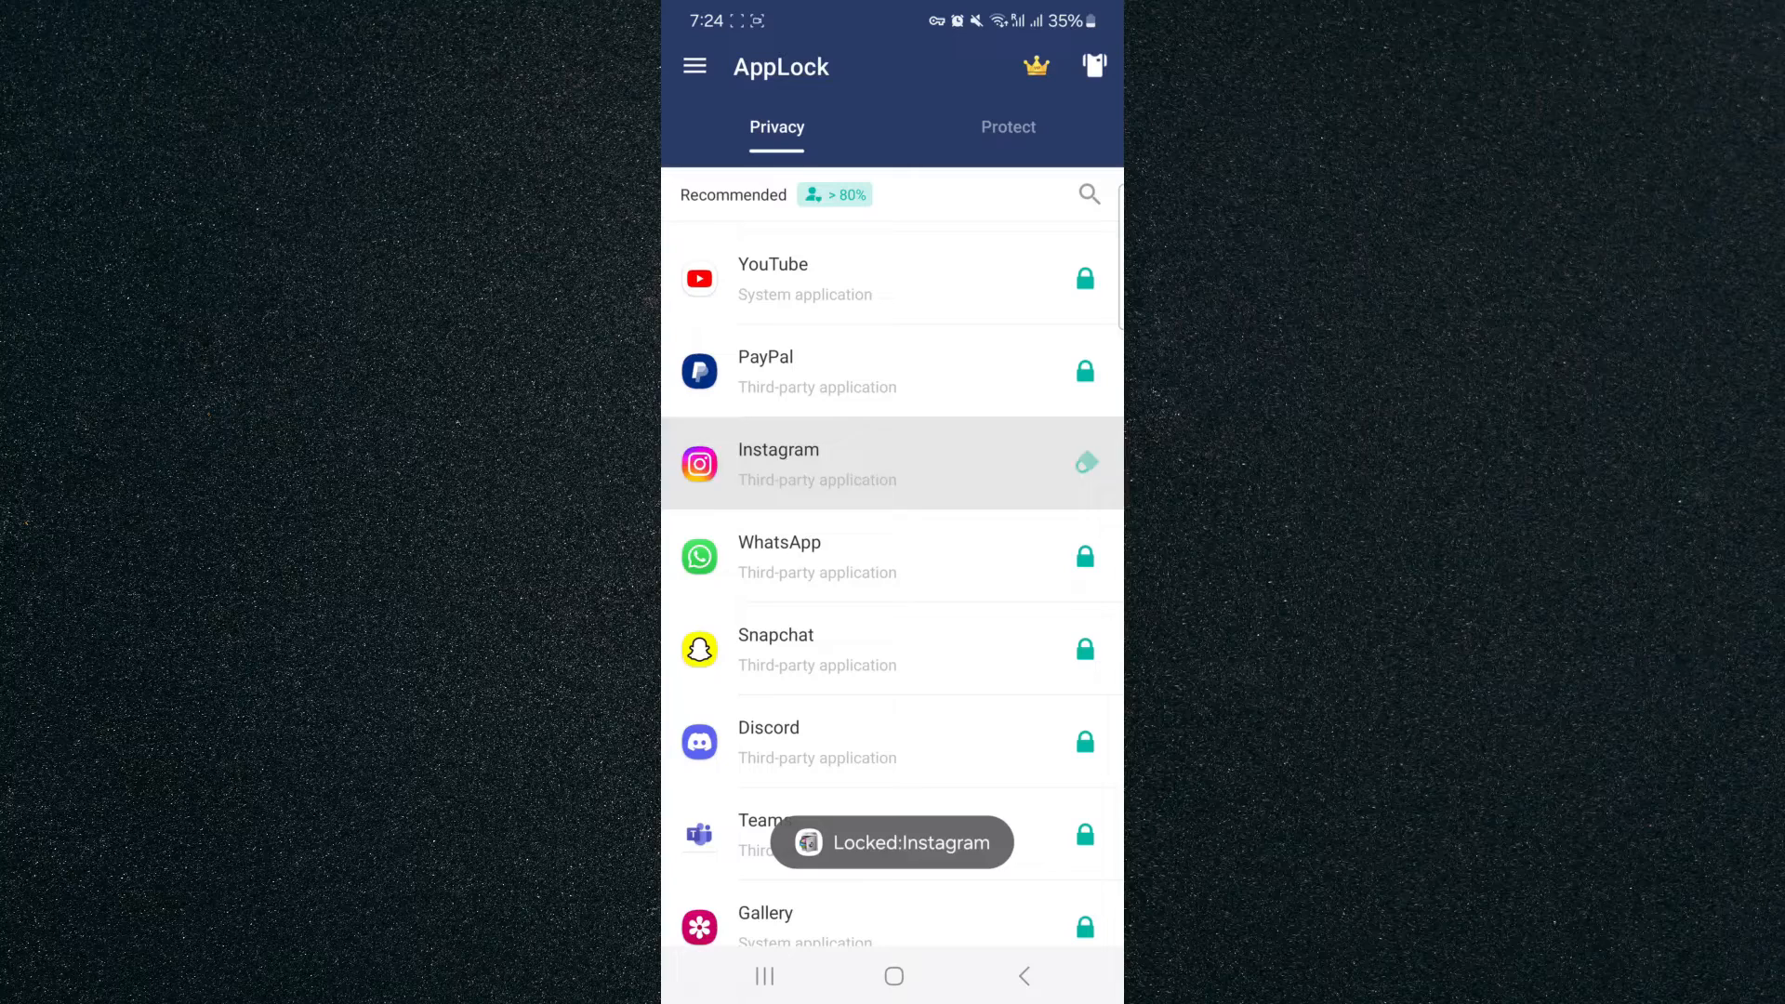
left_click(1082, 462)
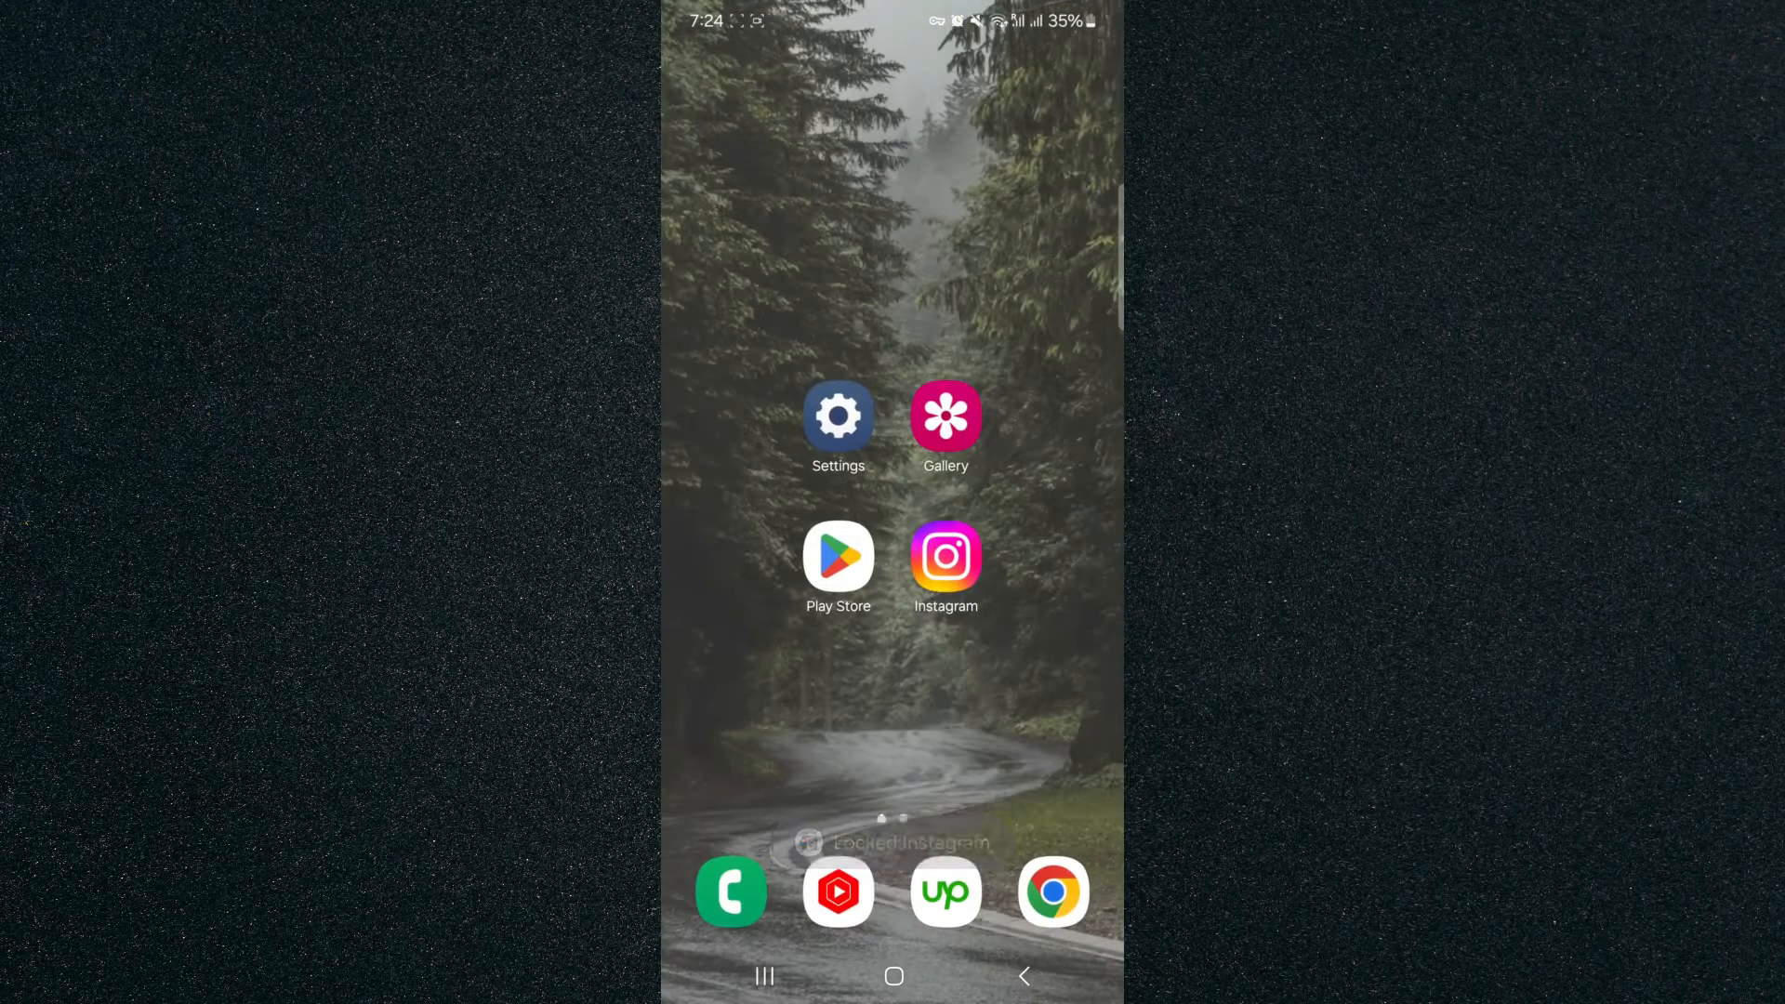
- Launch Instagram from the home screen to test the AppLock pattern prompt
left_click(944, 557)
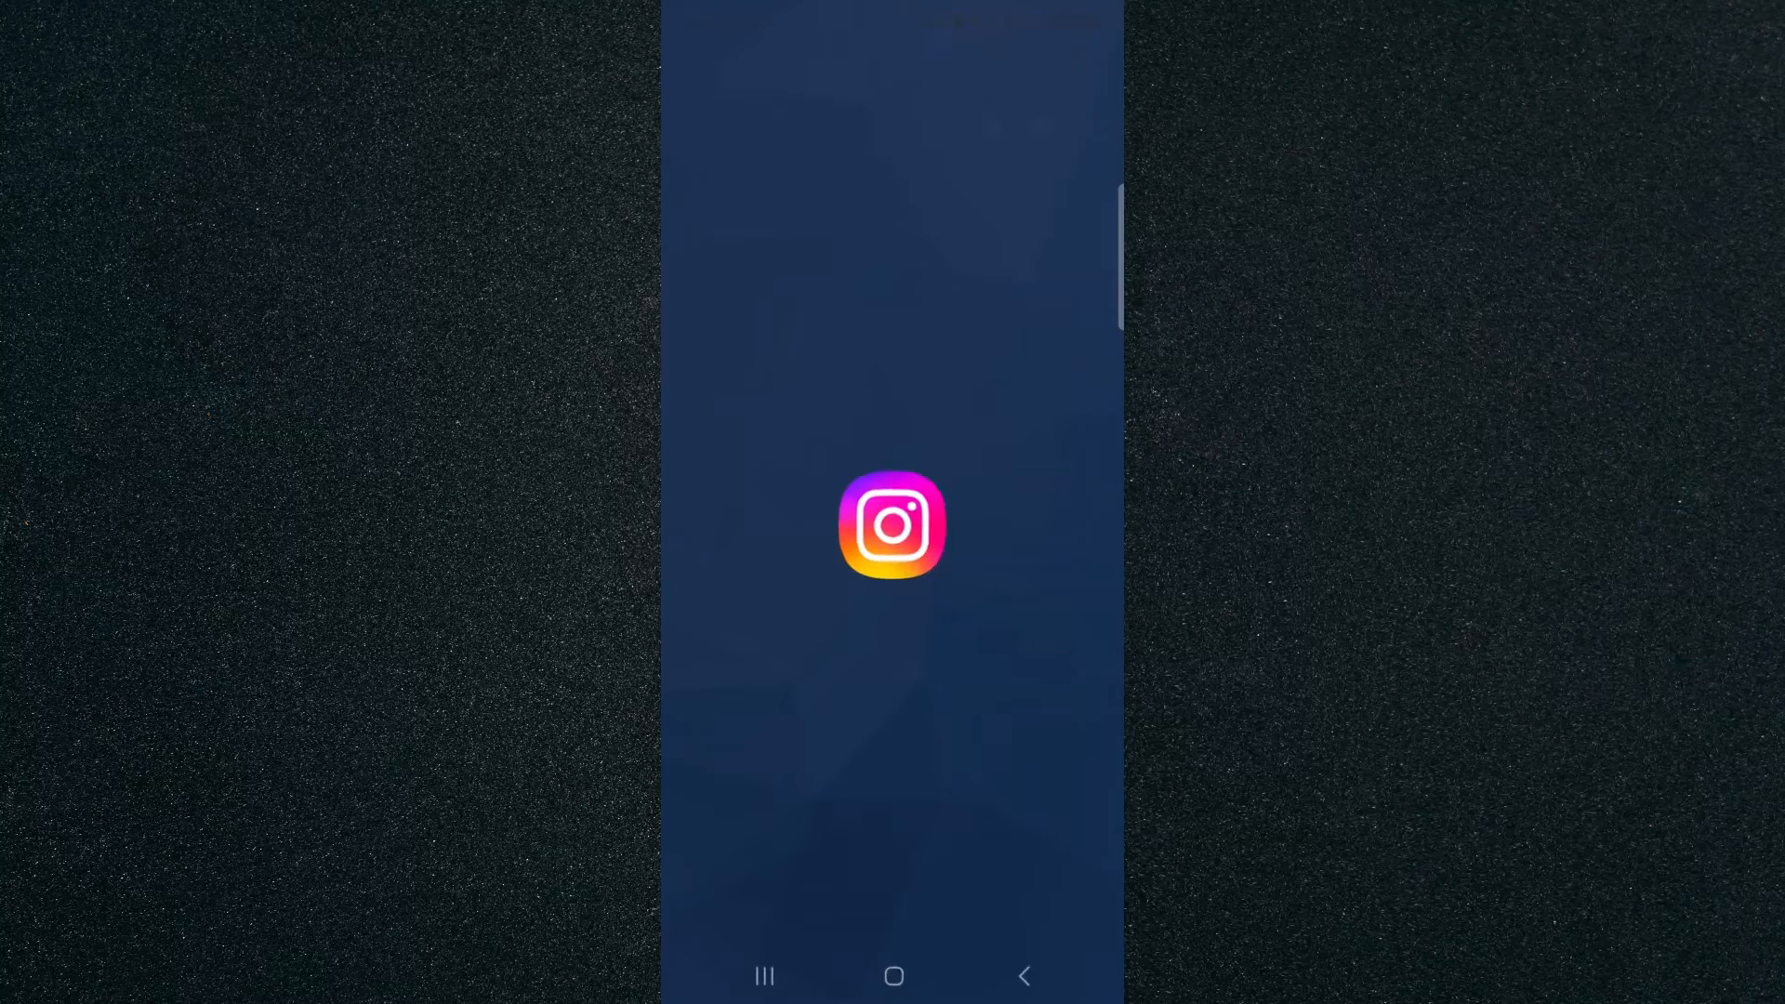